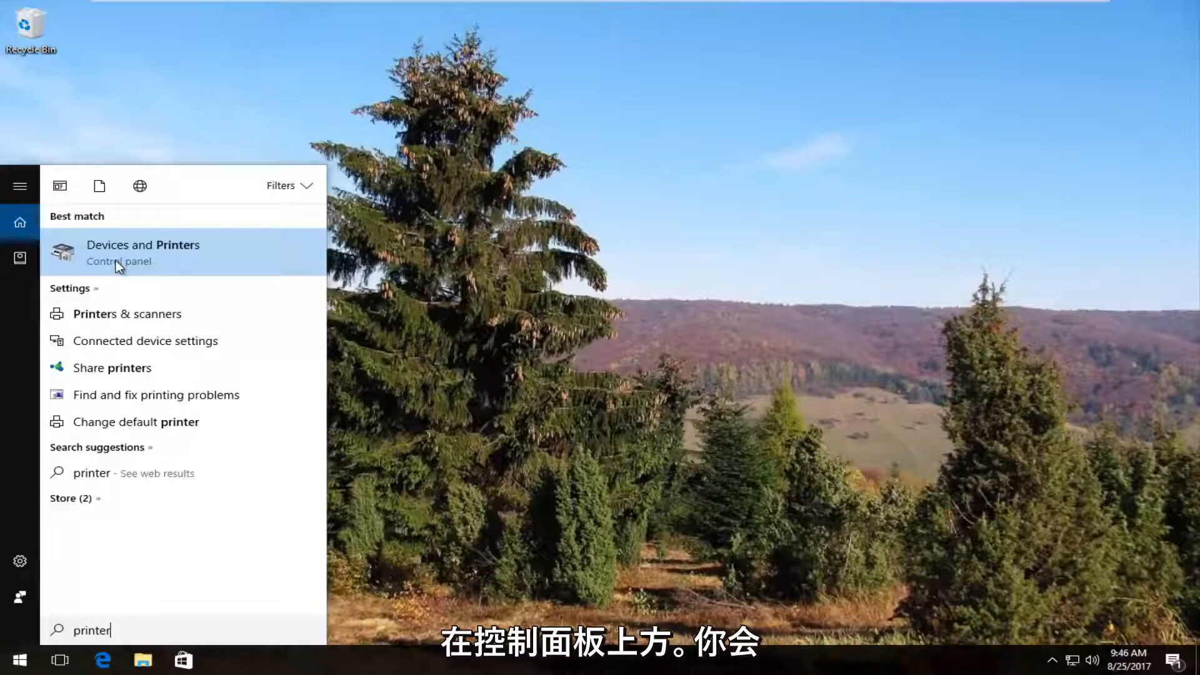
- Open Devices and Printers, collapse and re-expand Printers, and select the Brother Color Leg Type1 printer
click(144, 245)
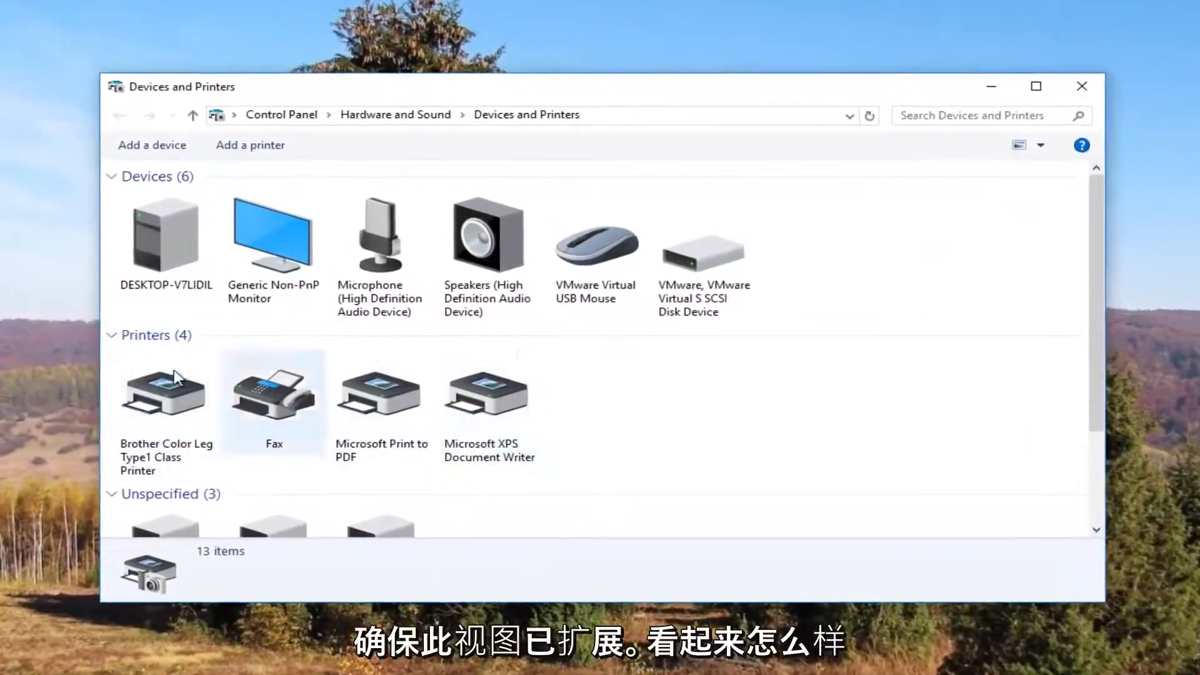
click(113, 335)
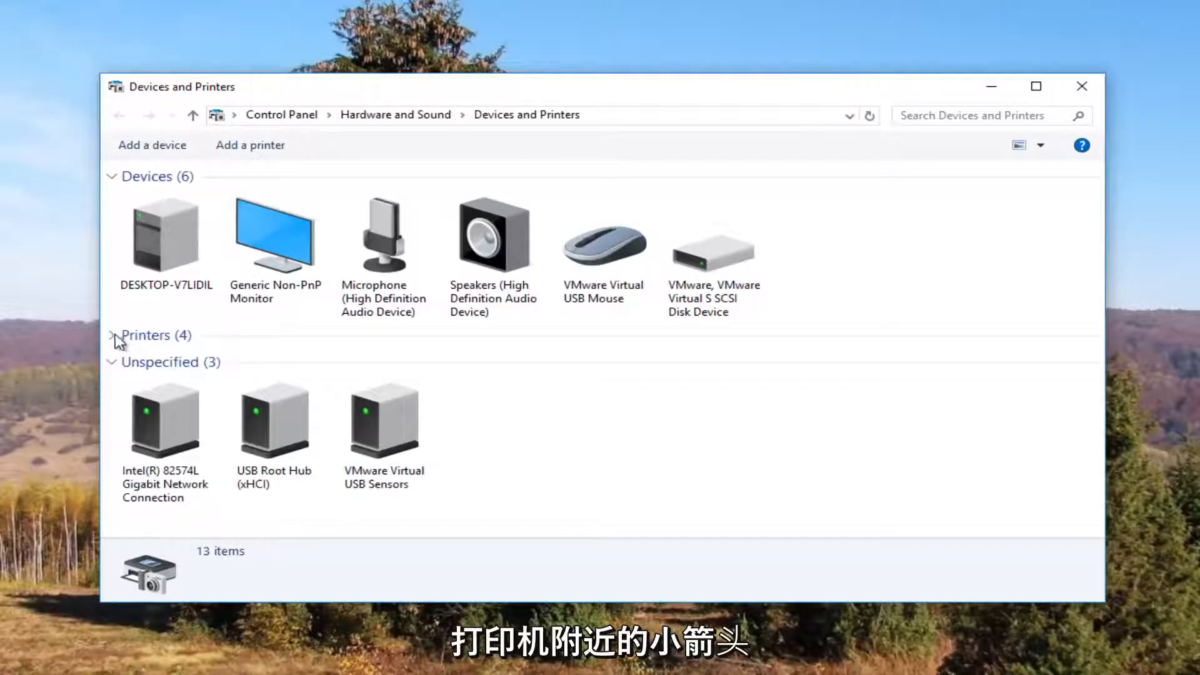
click(115, 336)
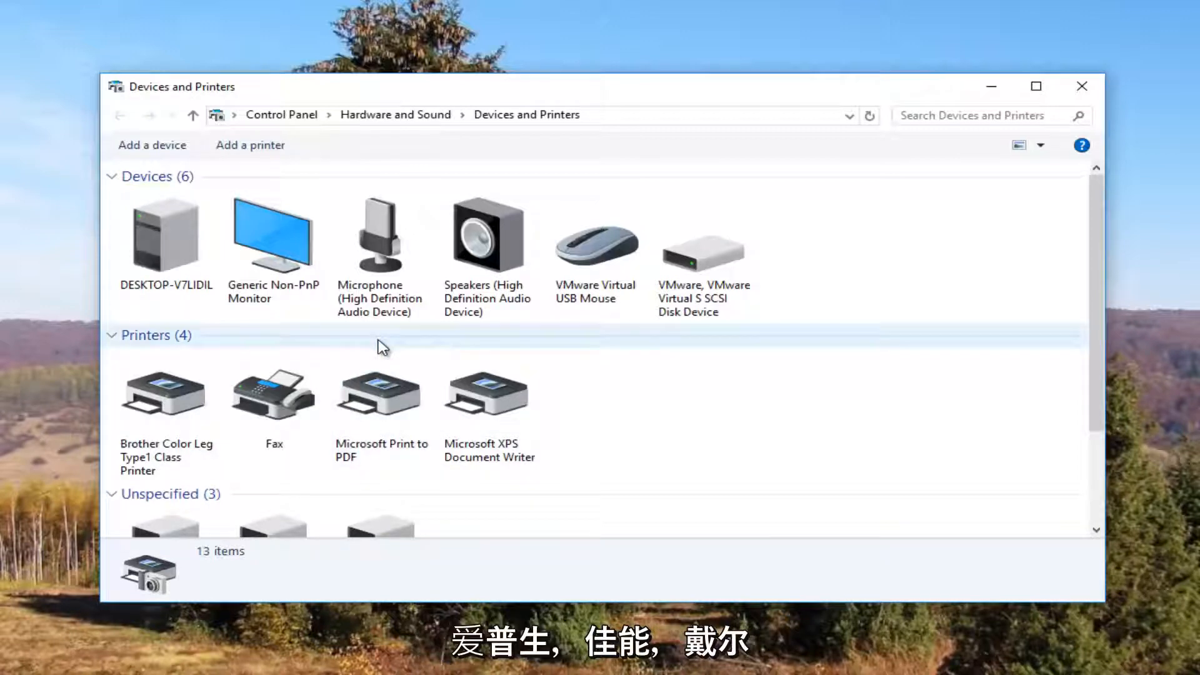
click(272, 399)
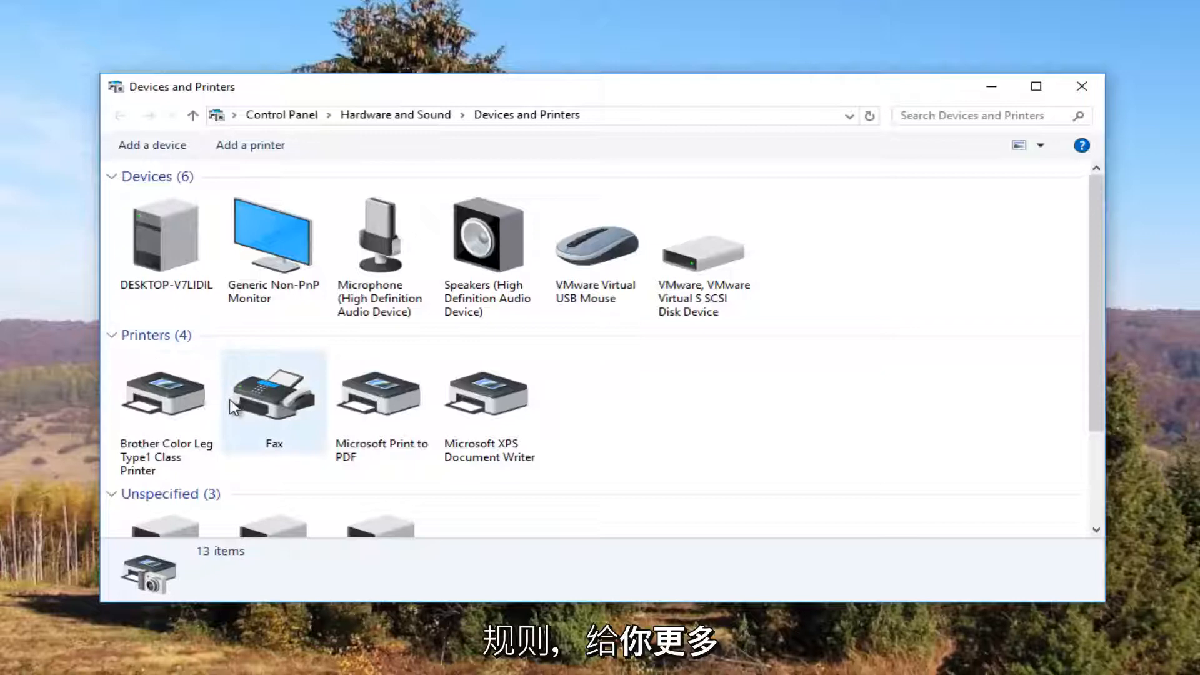
mouse_move(197, 411)
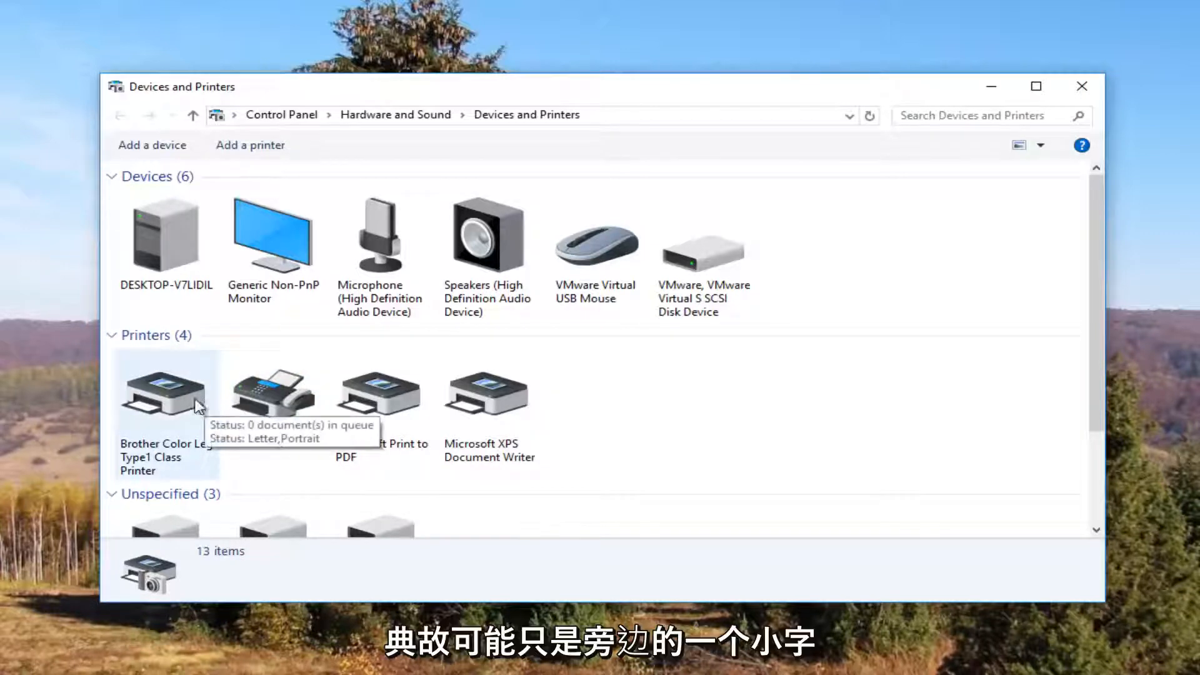
mouse_move(199, 471)
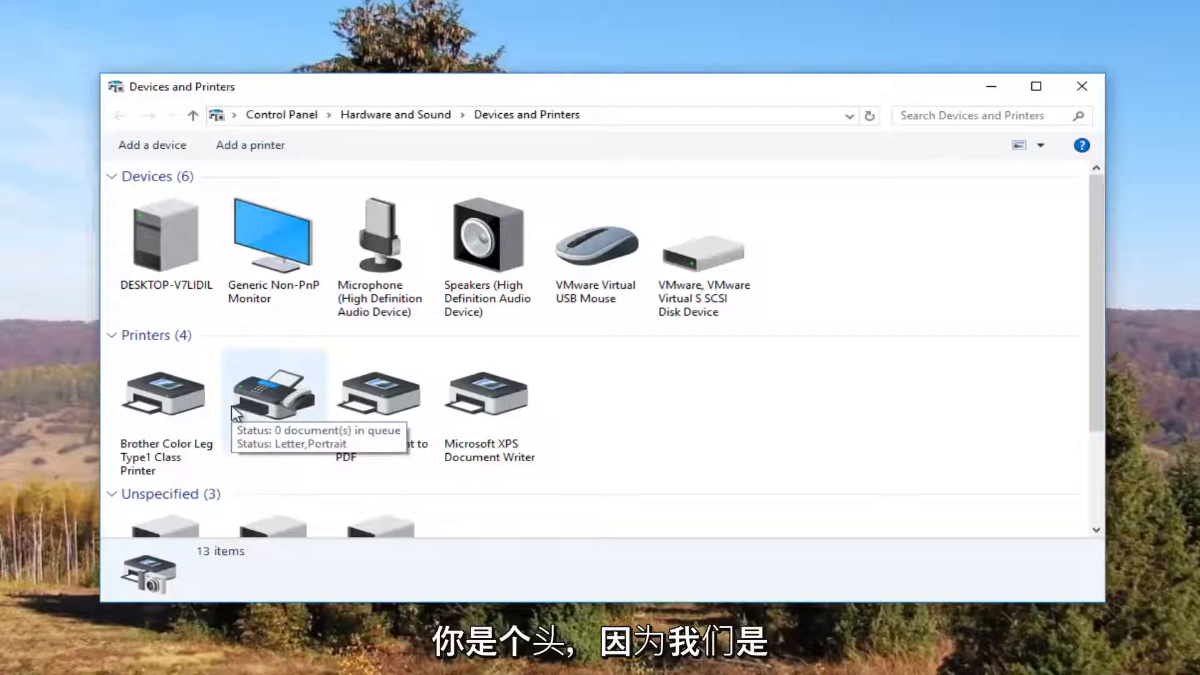
click(165, 394)
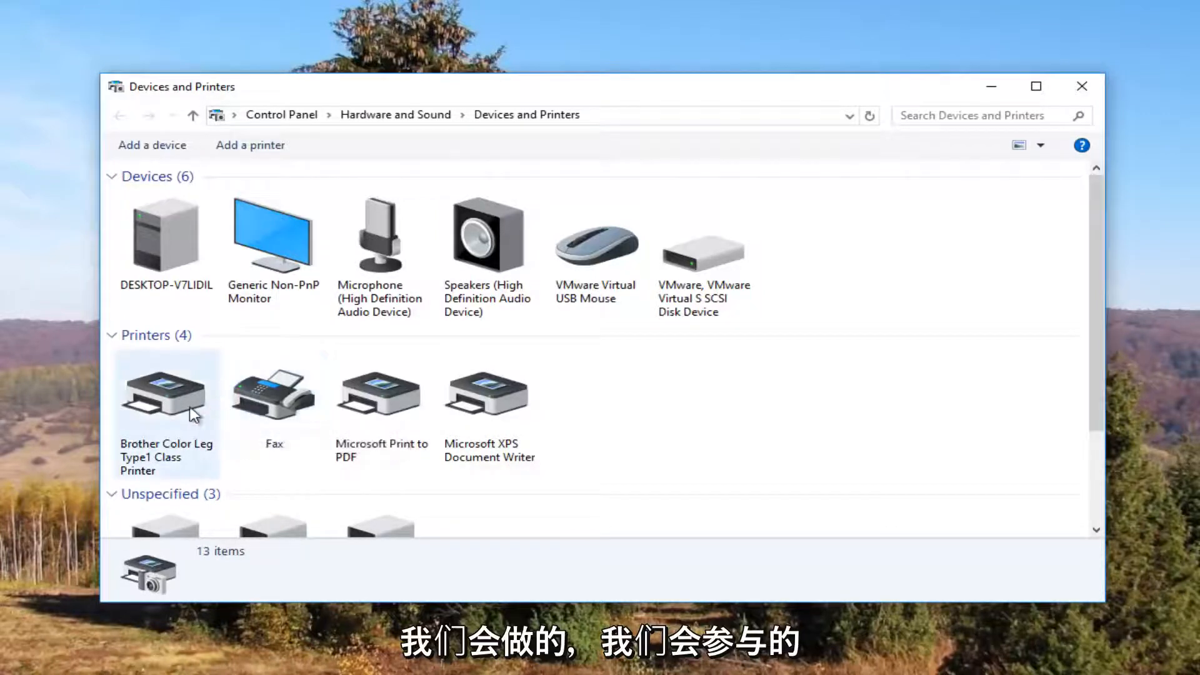
mouse_move(191, 414)
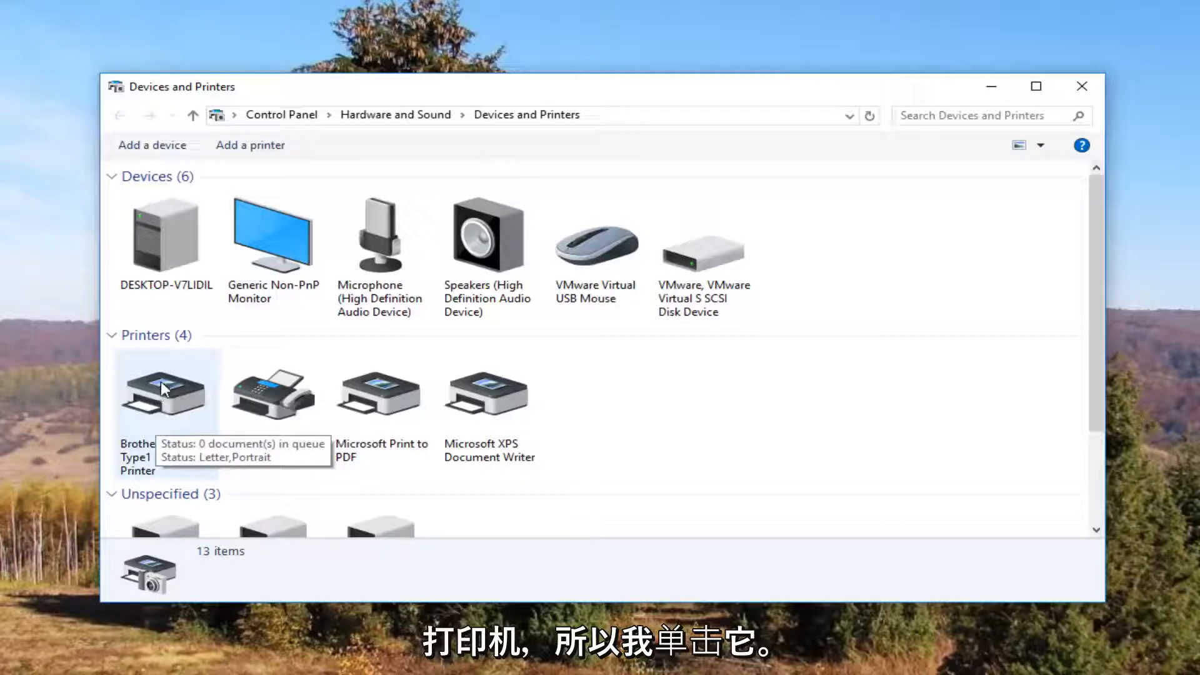
- Open Printer properties for the Brother Color Leg Type1 Class Printer from its context menu
right_click(165, 390)
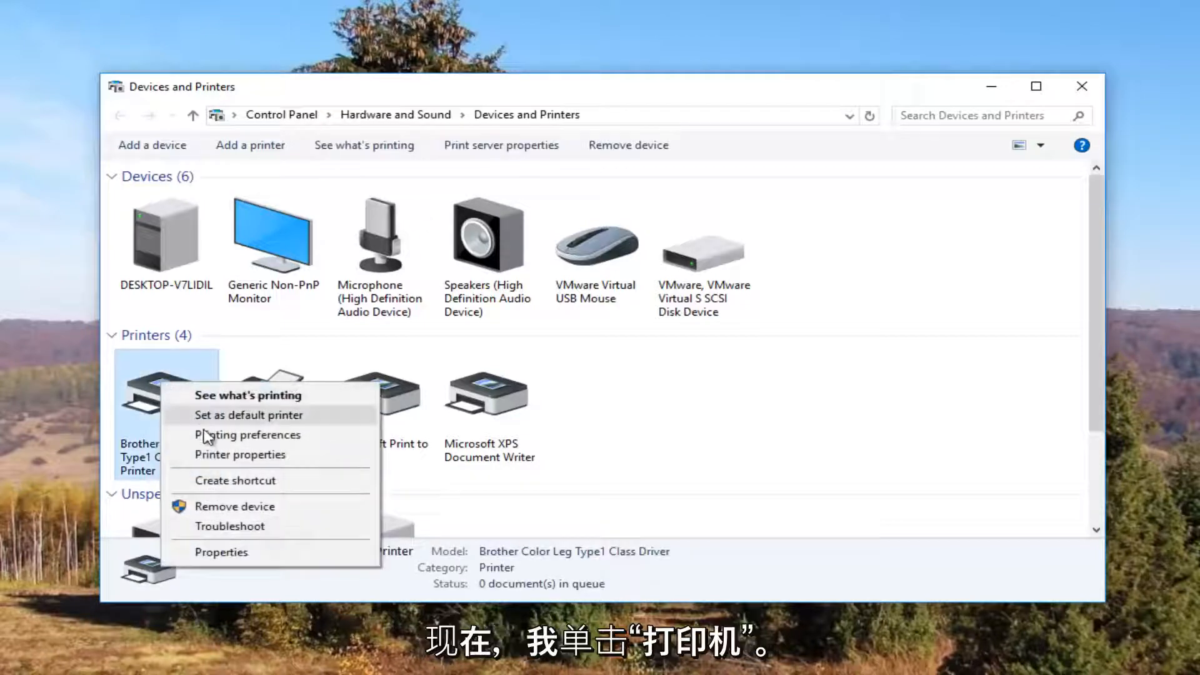
mouse_move(223, 467)
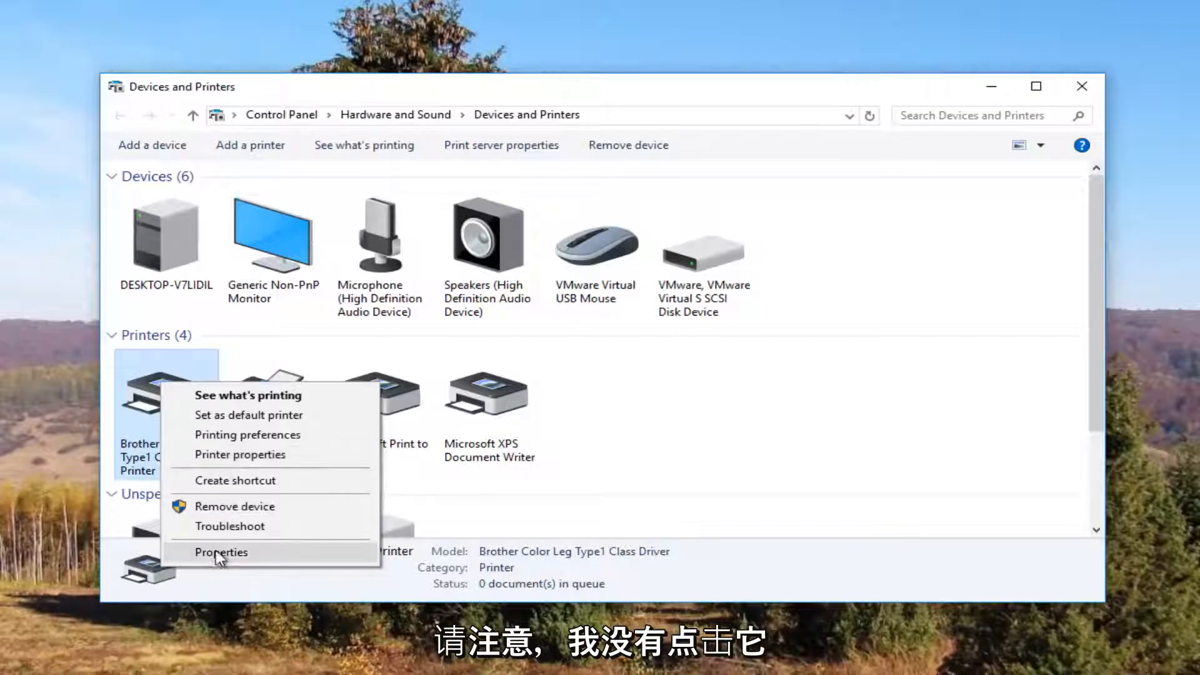
mouse_move(217, 462)
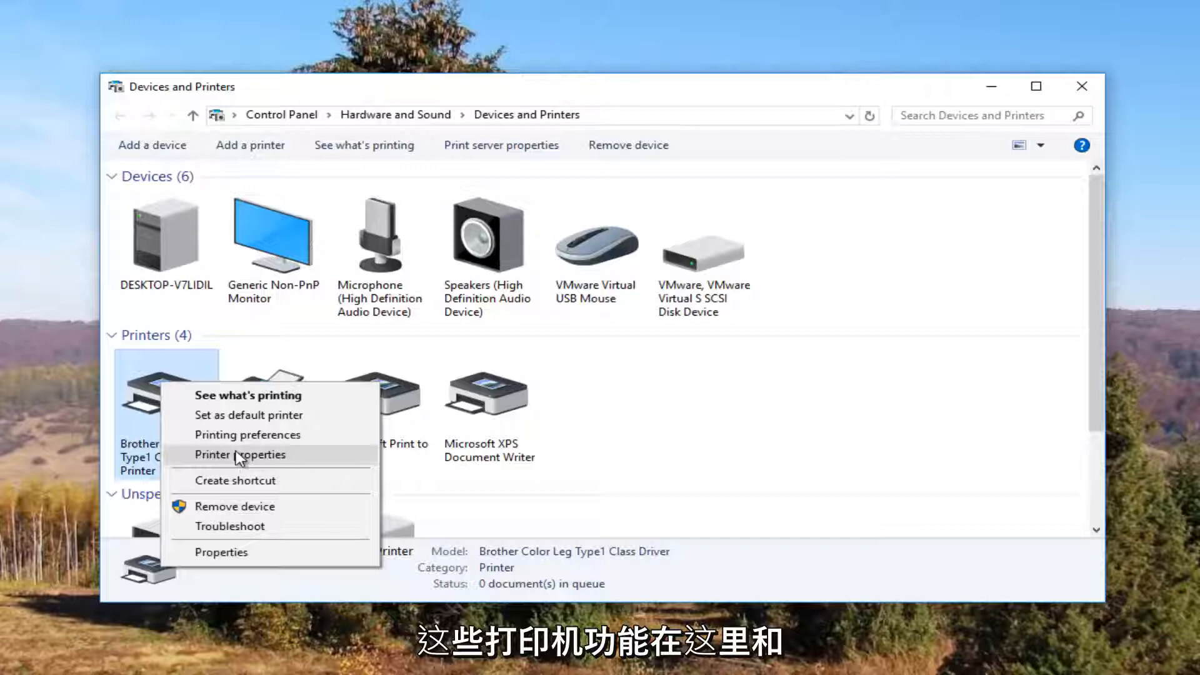
click(241, 454)
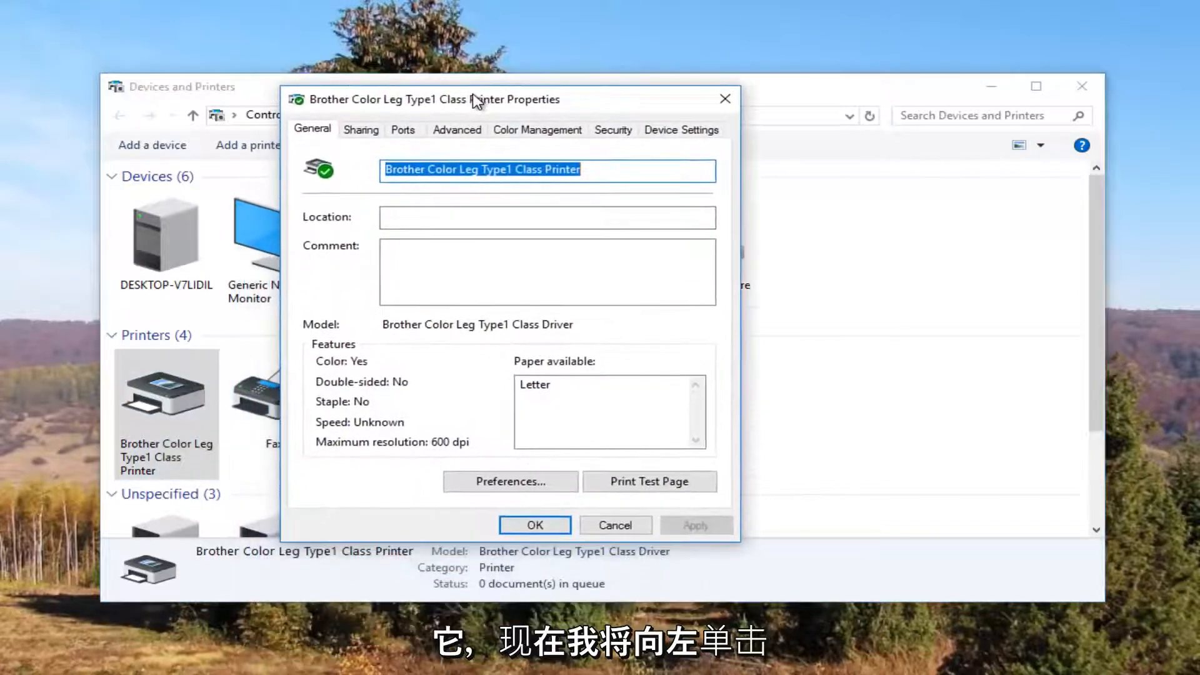
mouse_move(412, 143)
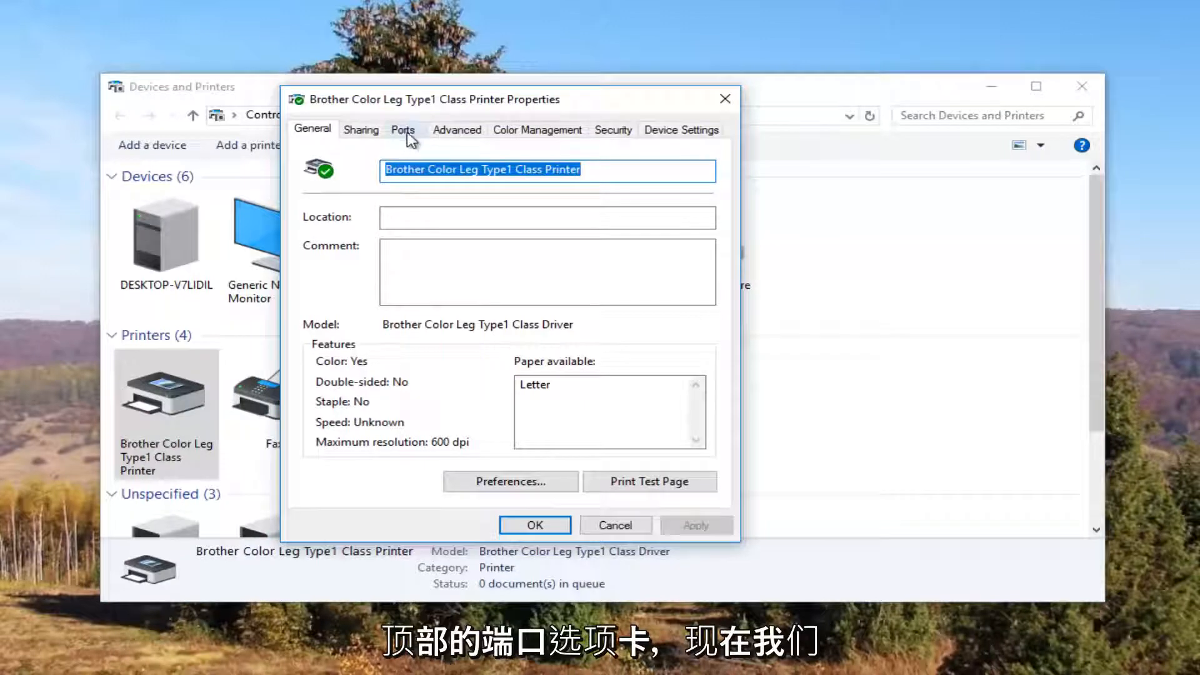
- Show the Ports tab with the Brother printer's Standard TCP/IP port checked
click(404, 130)
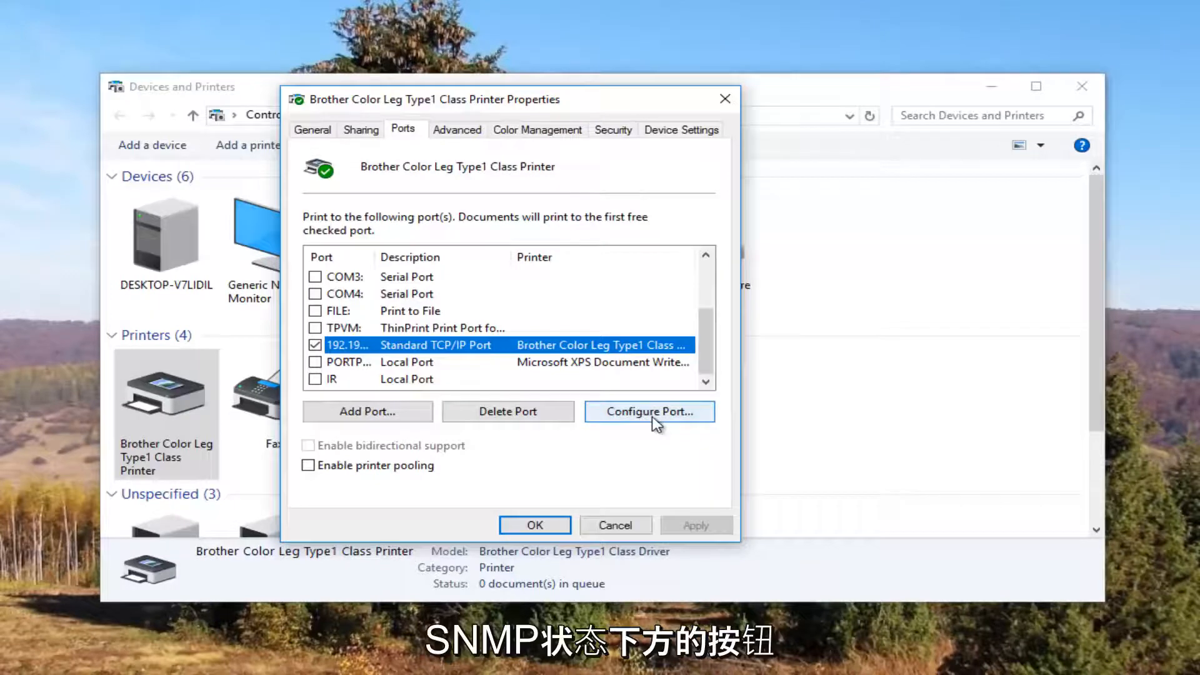
- Disable SNMP Status on the Standard TCP/IP port, keeping Raw port 9100, and confirm
click(650, 412)
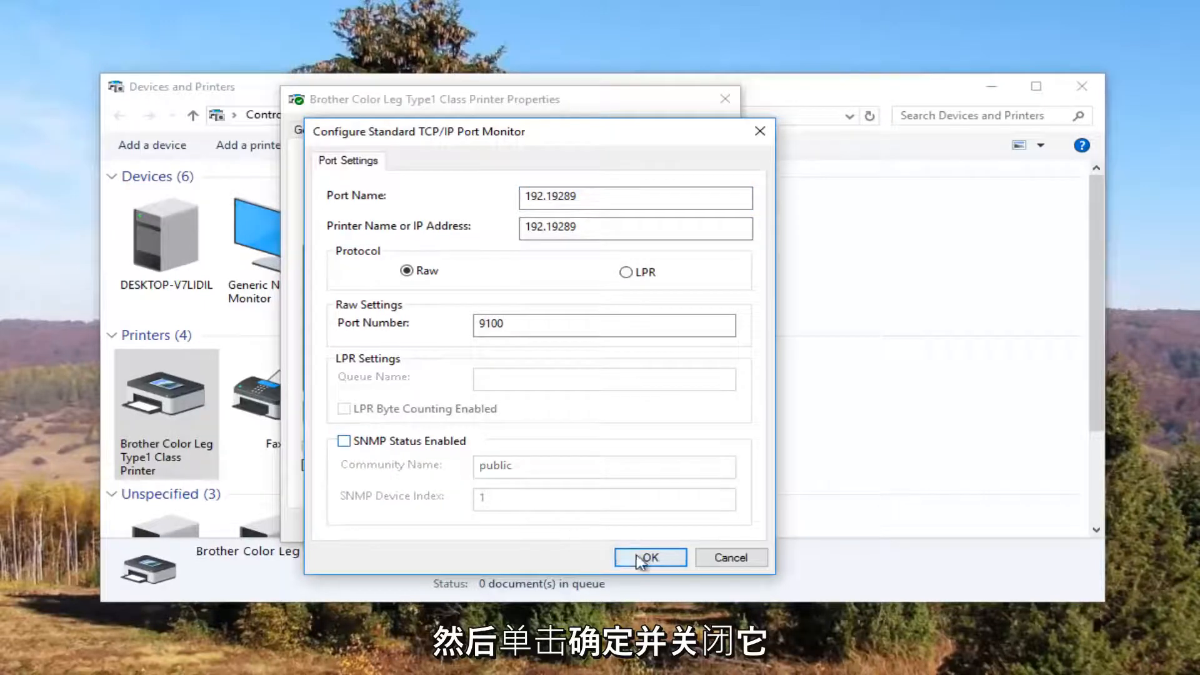
click(650, 558)
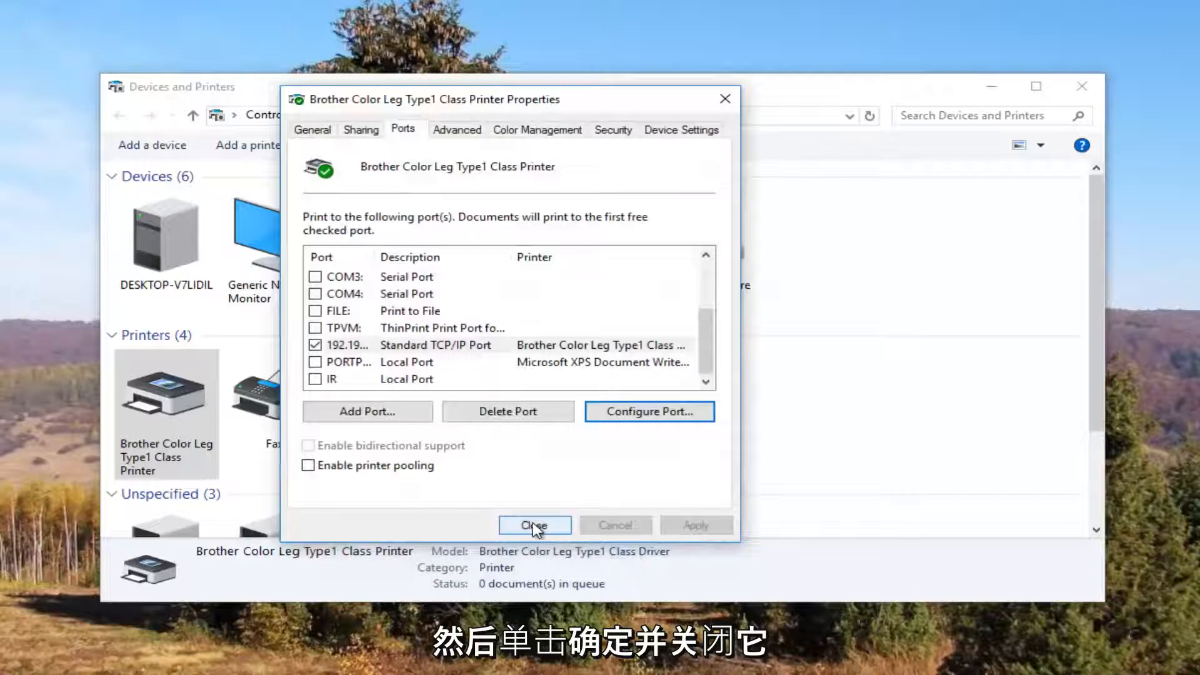
- Close the Brother printer properties and the Devices and Printers window
click(535, 525)
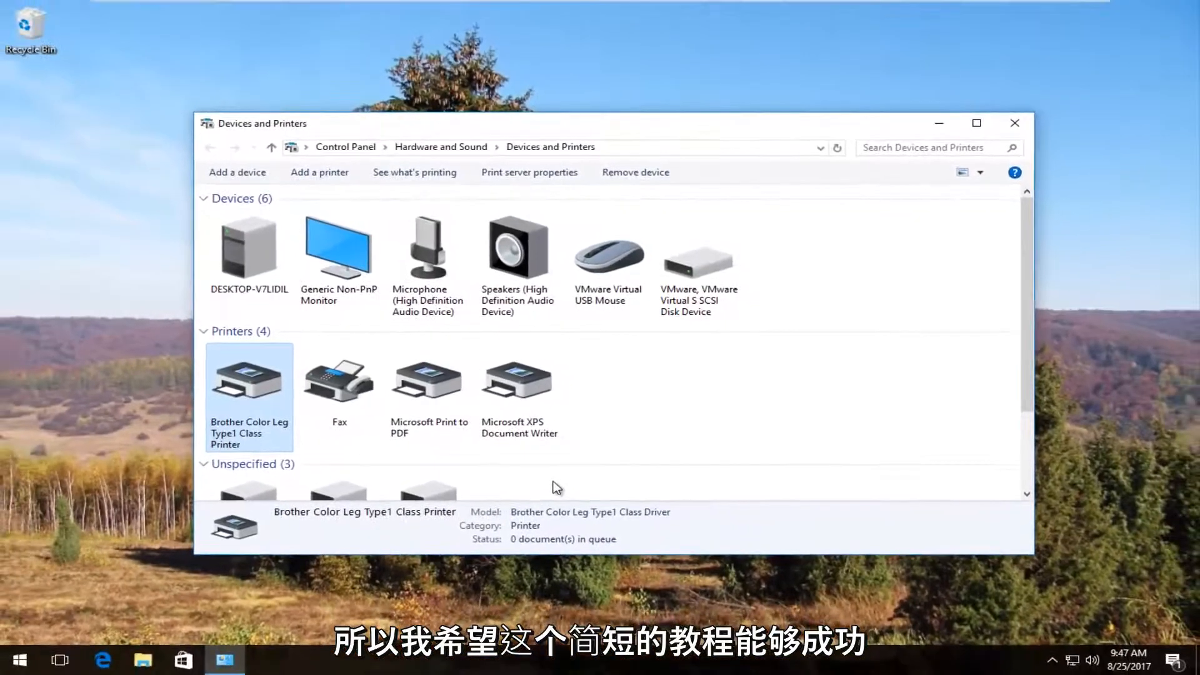
click(1015, 123)
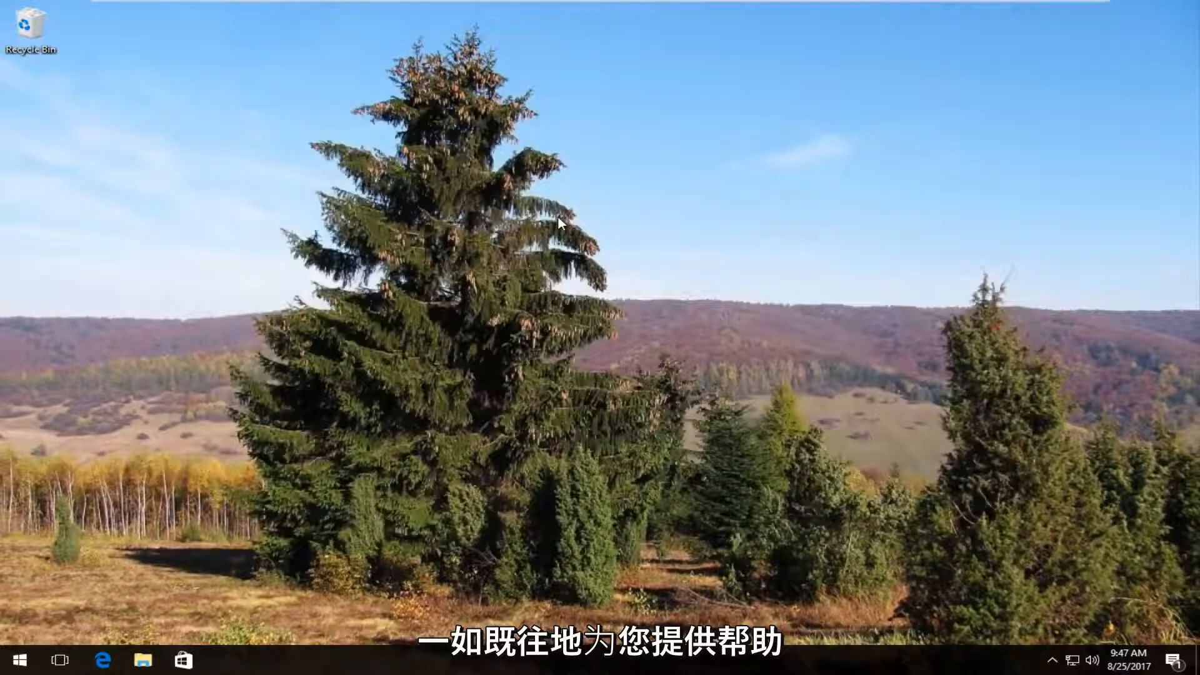